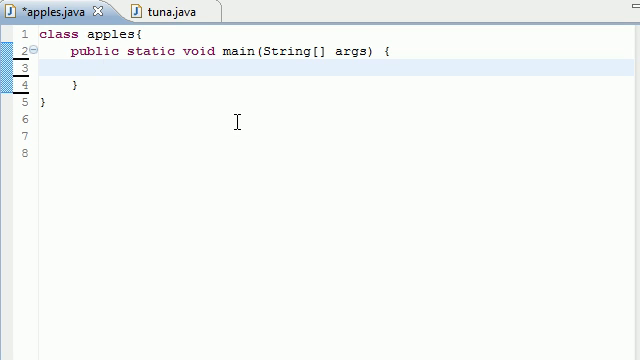
mouse_move(224, 104)
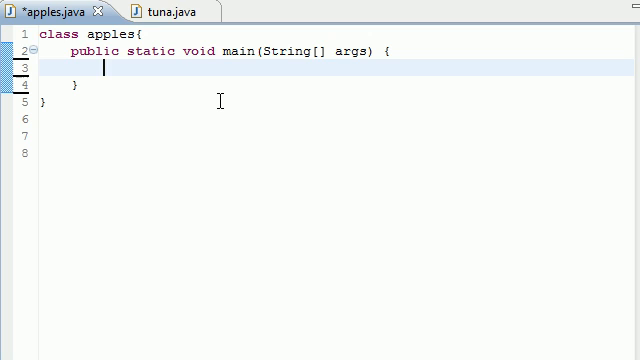
mouse_move(100, 116)
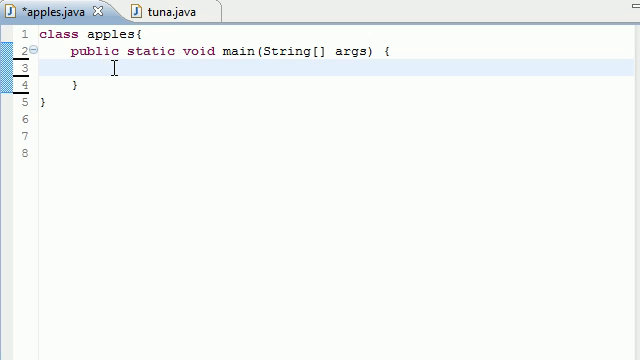
Write the declaration head int firstarray[][]={ }; on line 3 of main.
text(int)
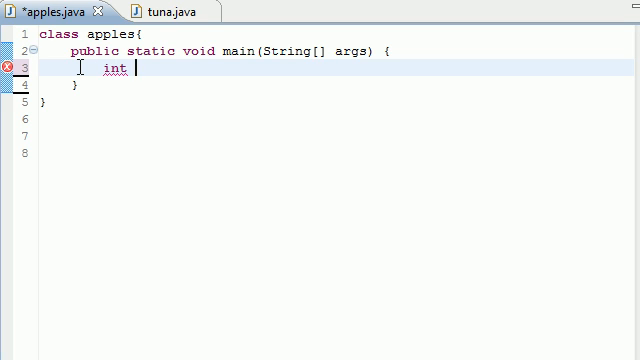
text(firstarray)
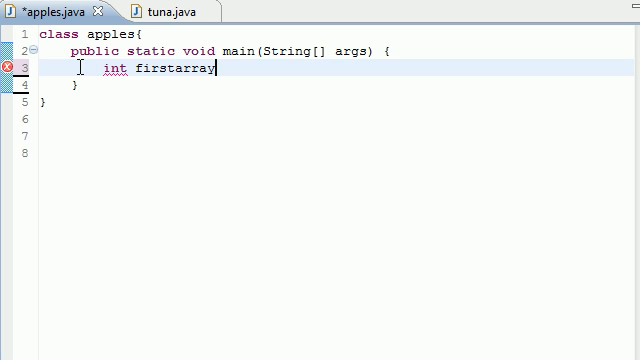
text([])
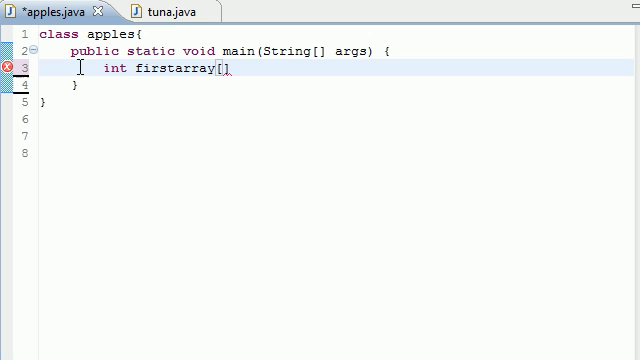
text([])
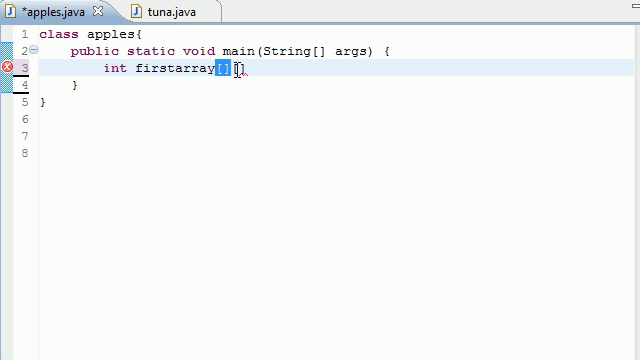
text([])
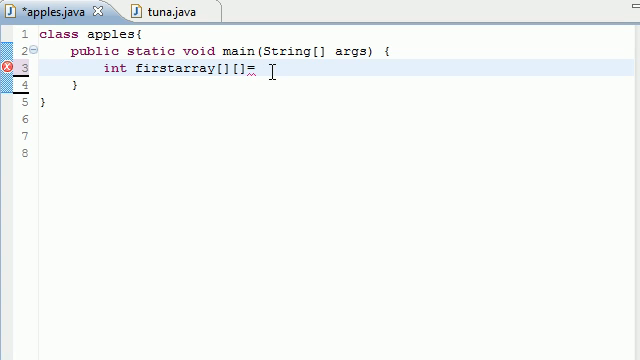
text({)
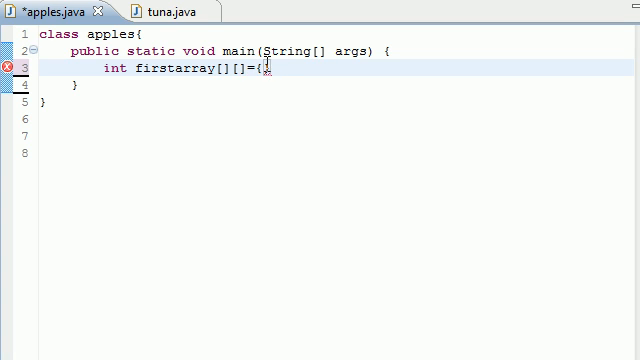
triple_click(180, 70)
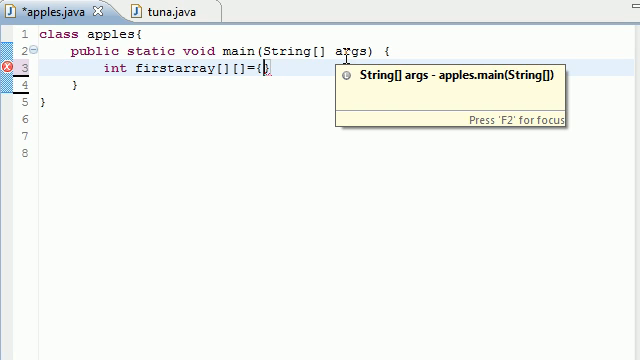
text(;)
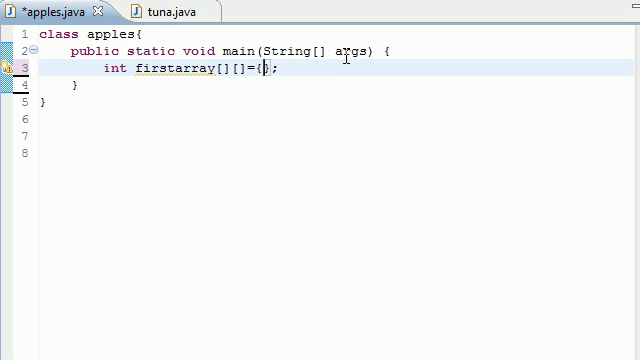
Fill firstarray with the rows {8,9,10,11} and {12,13,14,15}.
text({)
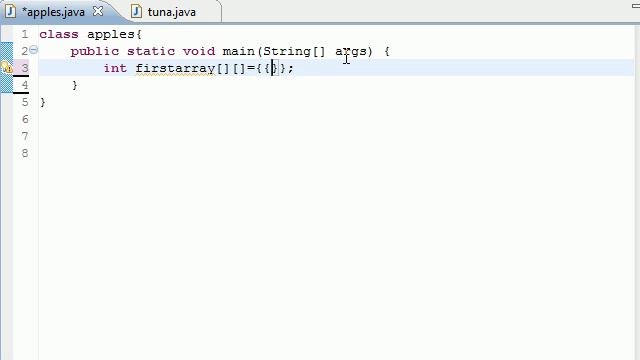
text(8,9,10,11)
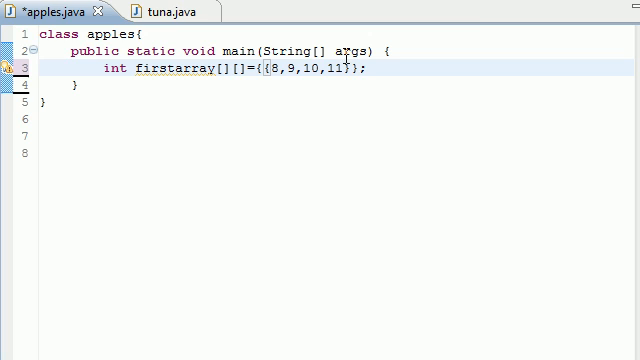
mouse_move(470, 24)
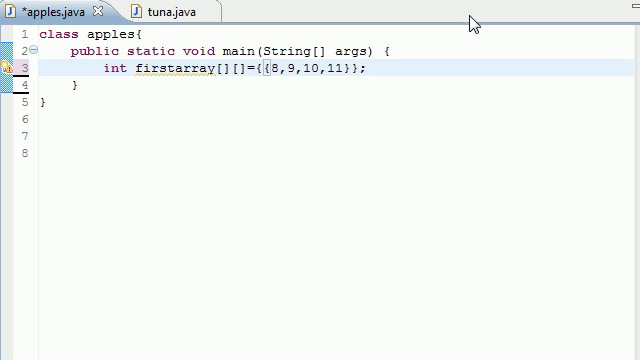
text(,{})
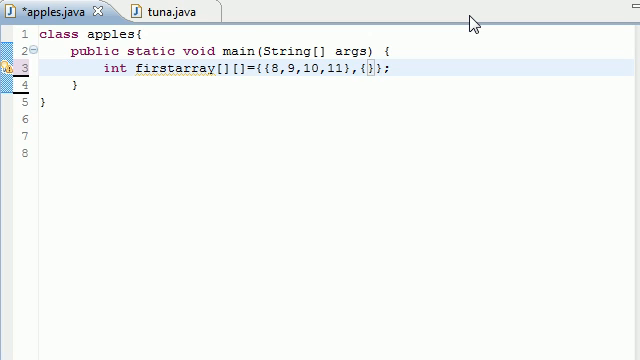
text(12,13,14,15)
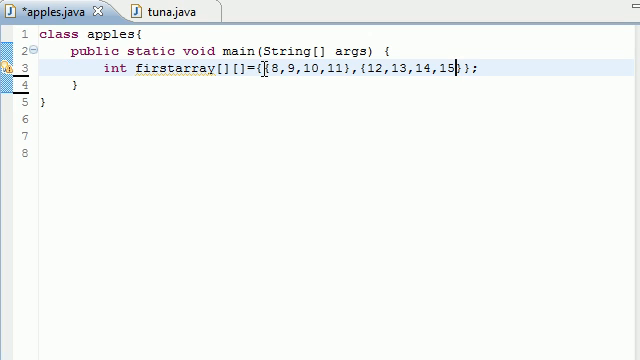
double_click(268, 68)
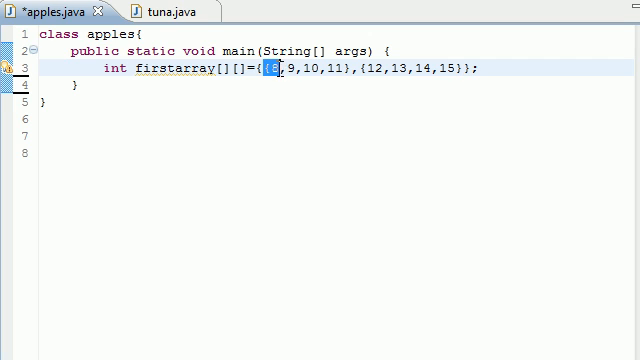
drag(276, 68, 362, 68)
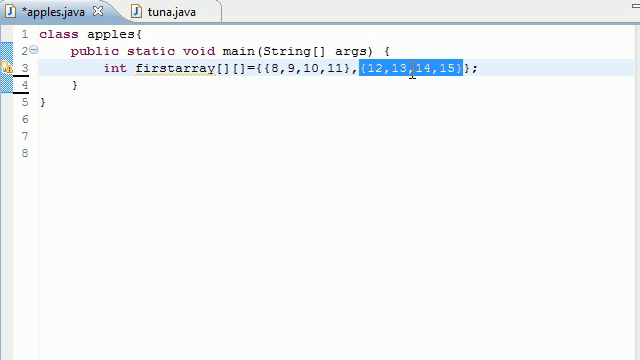
mouse_move(288, 98)
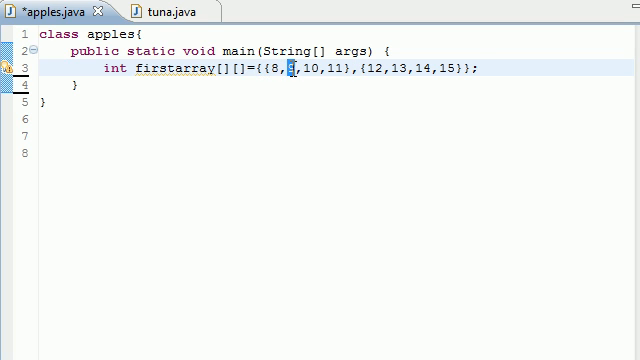
Add a trial statement firstarray[0][1] on a new line below the declaration.
key(Return)
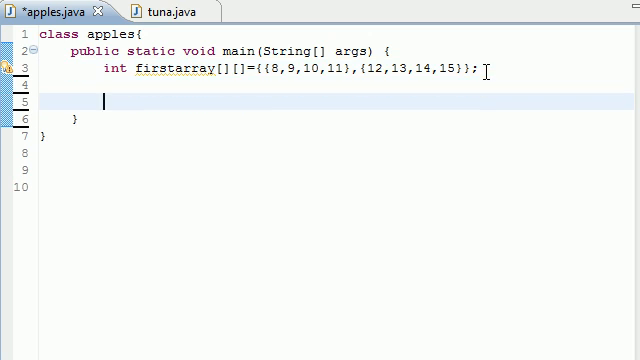
text(firstarray)
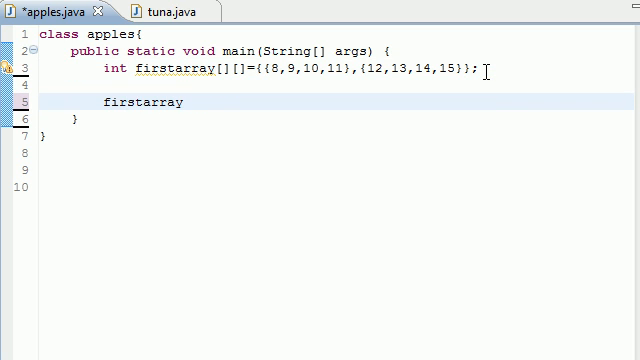
text([0][])
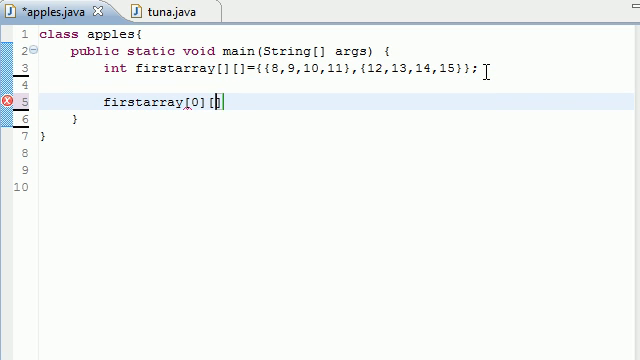
text(1])
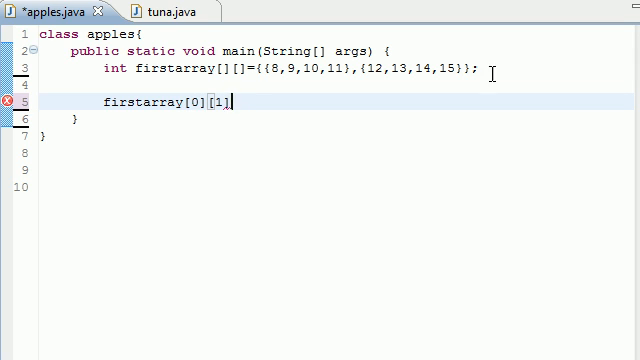
Delete the firstarray[0][1] statement, leaving an empty line.
double_click(192, 104)
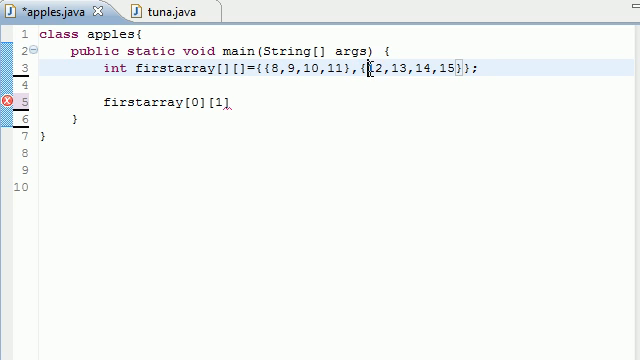
double_click(410, 68)
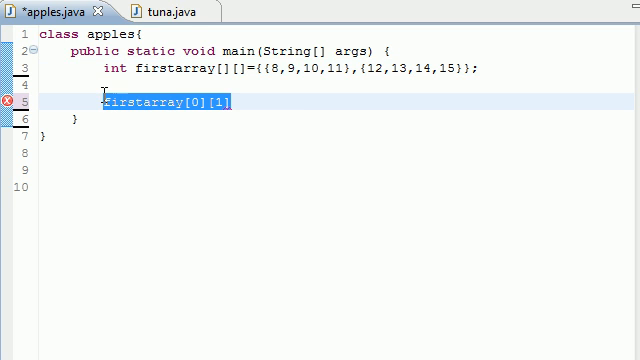
key(Delete)
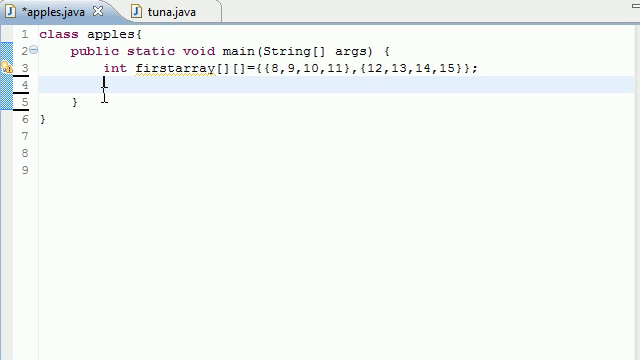
Write the declaration head int secondarray[][]={{},} on the empty line.
text(int)
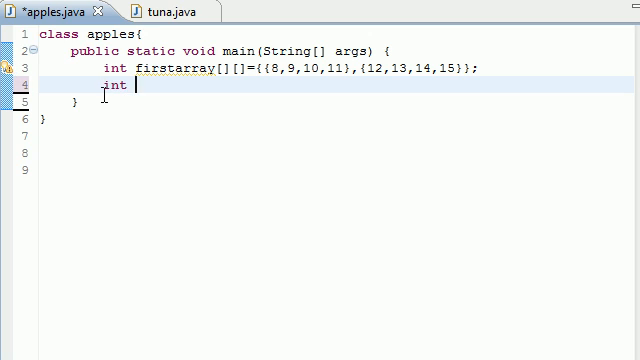
text(secondarray[][)
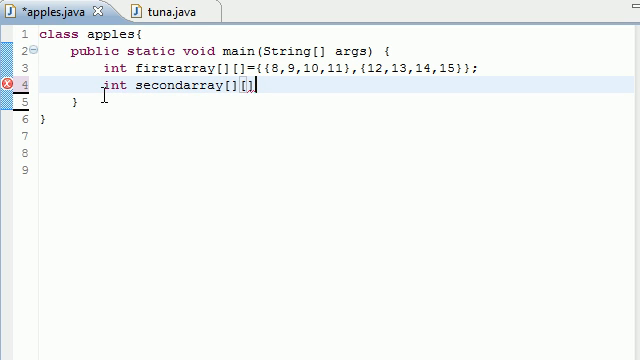
text(=)
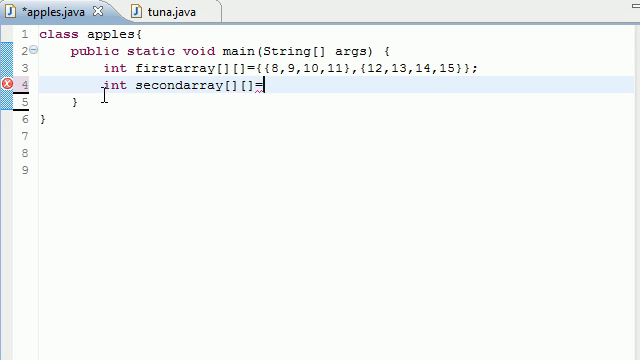
text({})
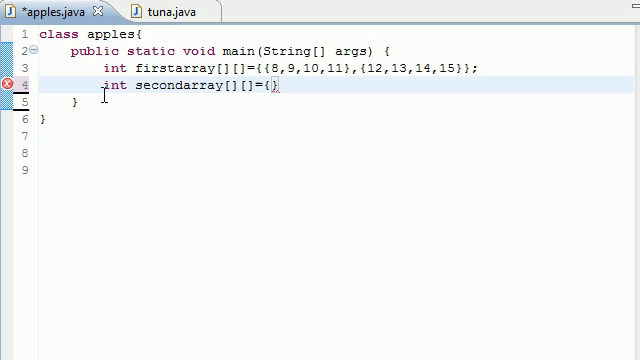
text({})
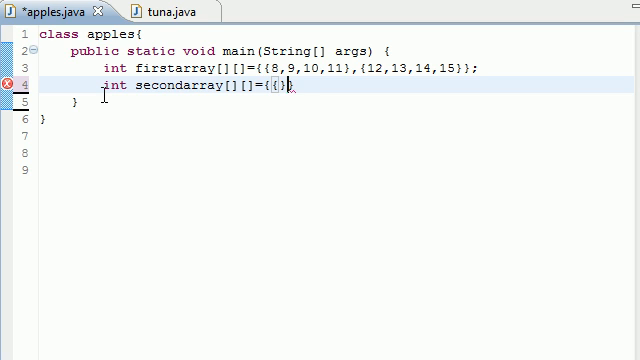
text(,)
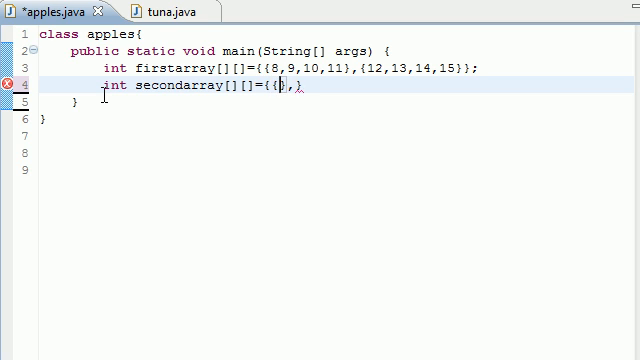
Fill secondarray with rows of differing lengths {30,31,32,33}, {43} and {4,5,6}.
text(0)
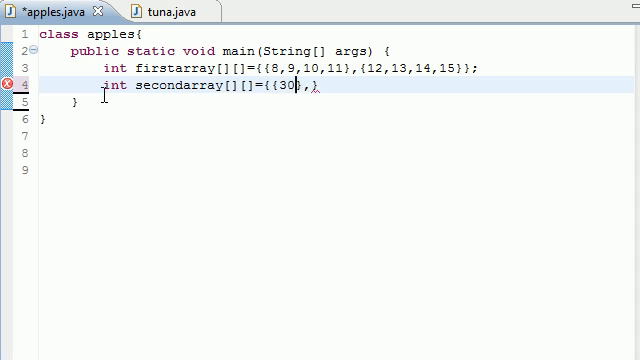
text(31,32,)
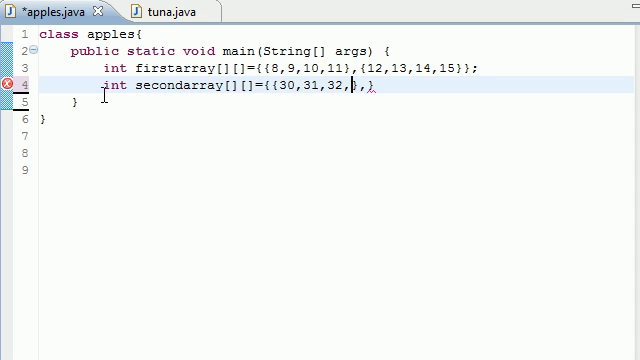
text(33)
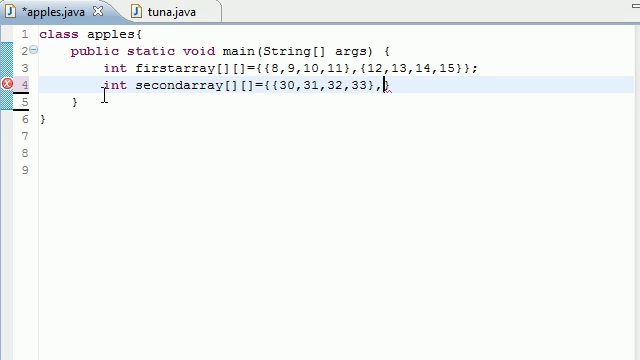
text({)
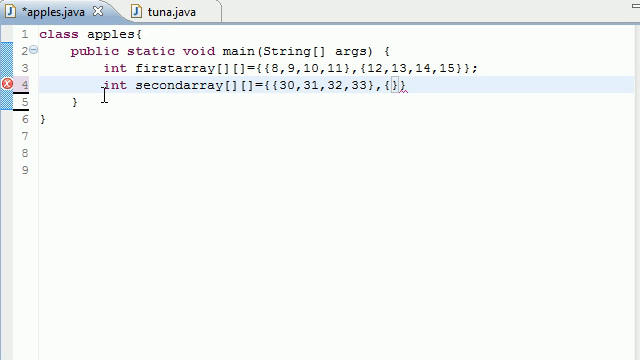
text(43)
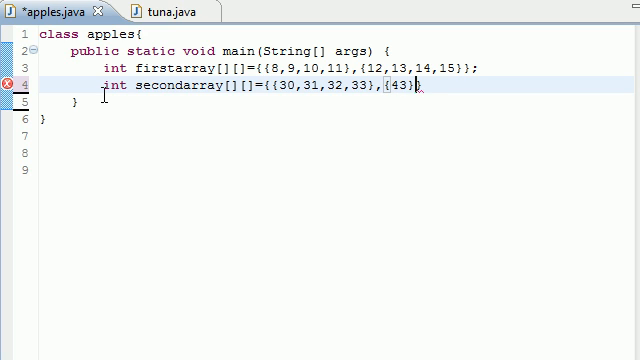
text(,{})
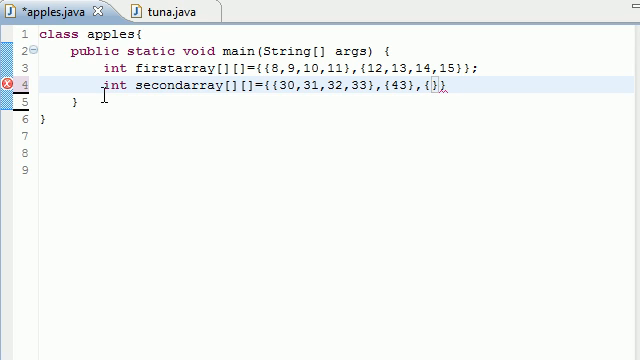
text(4,5,6)
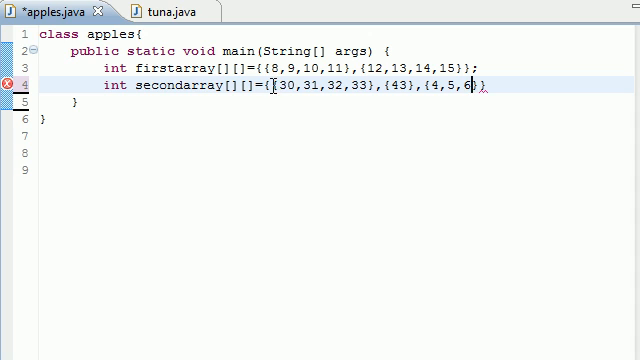
drag(272, 86, 370, 86)
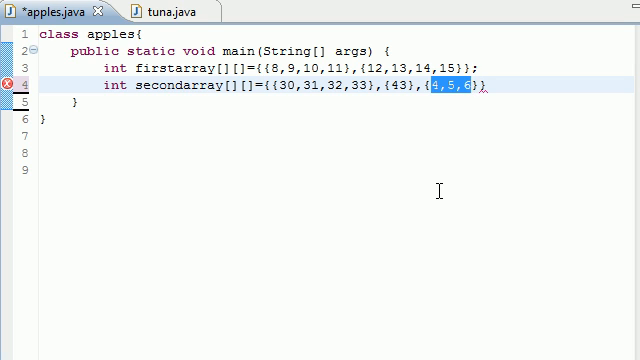
mouse_move(332, 260)
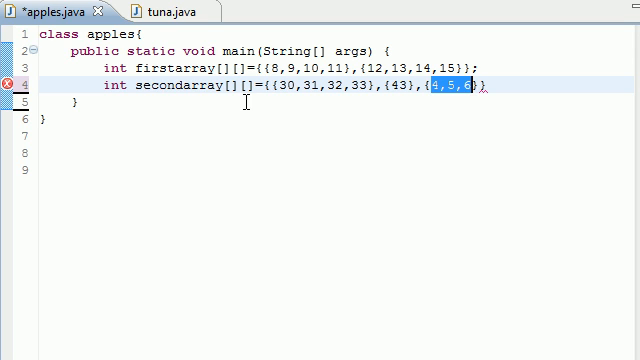
mouse_move(284, 88)
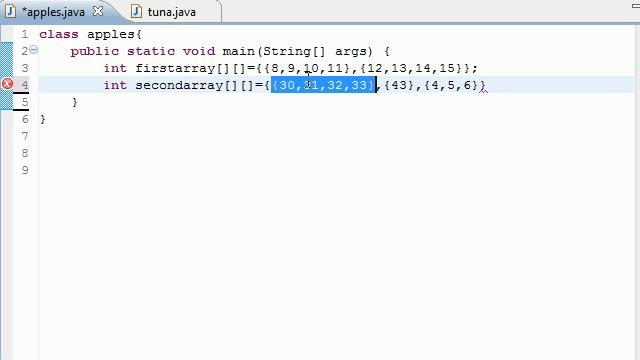
click(304, 90)
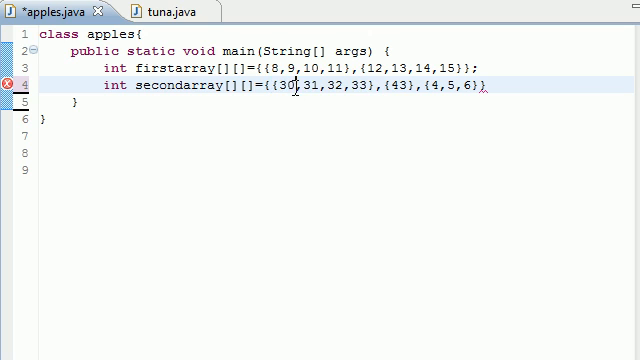
double_click(308, 86)
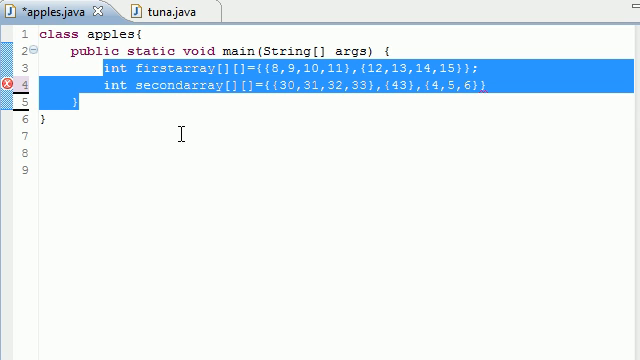
click(524, 86)
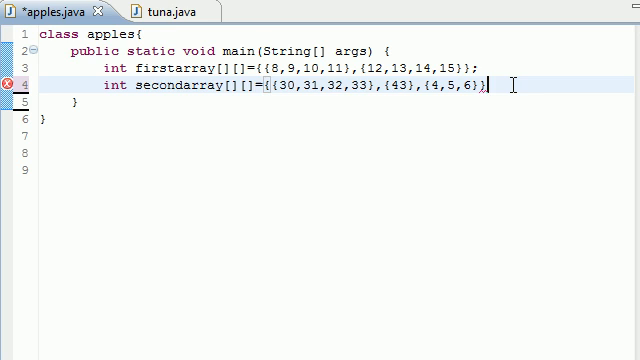